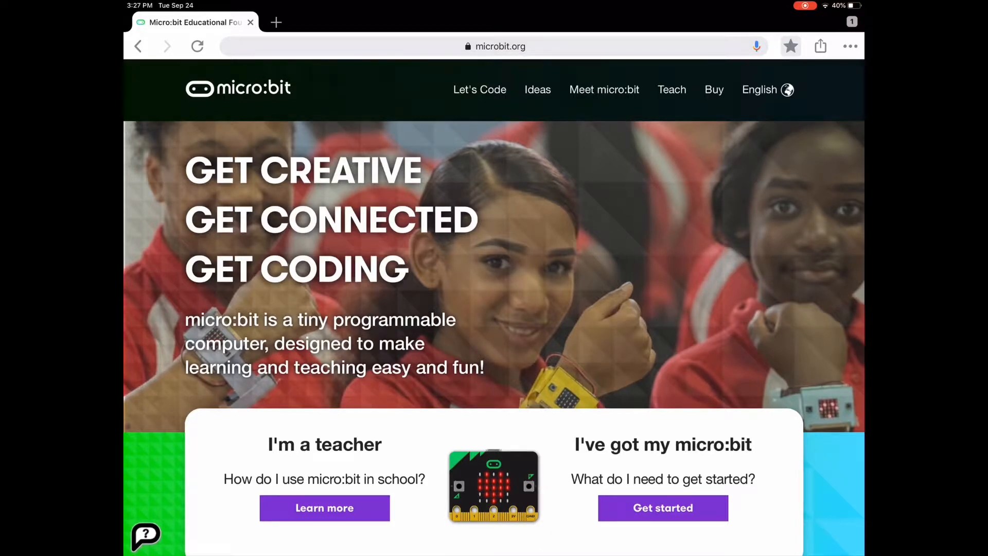
# - Launch the MakeCode editor from the micro:bit site's Let's Code page
pyautogui.click(479, 89)
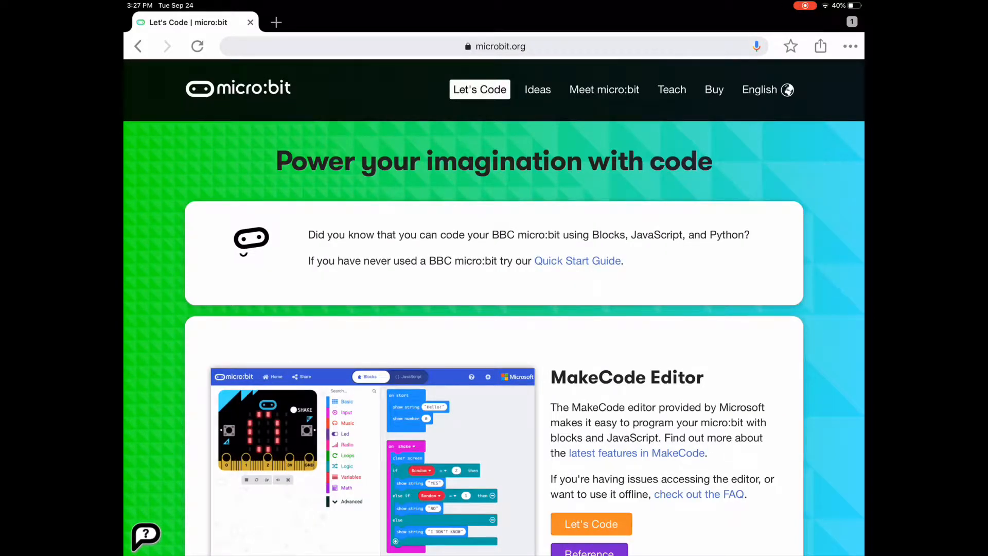
pyautogui.click(591, 524)
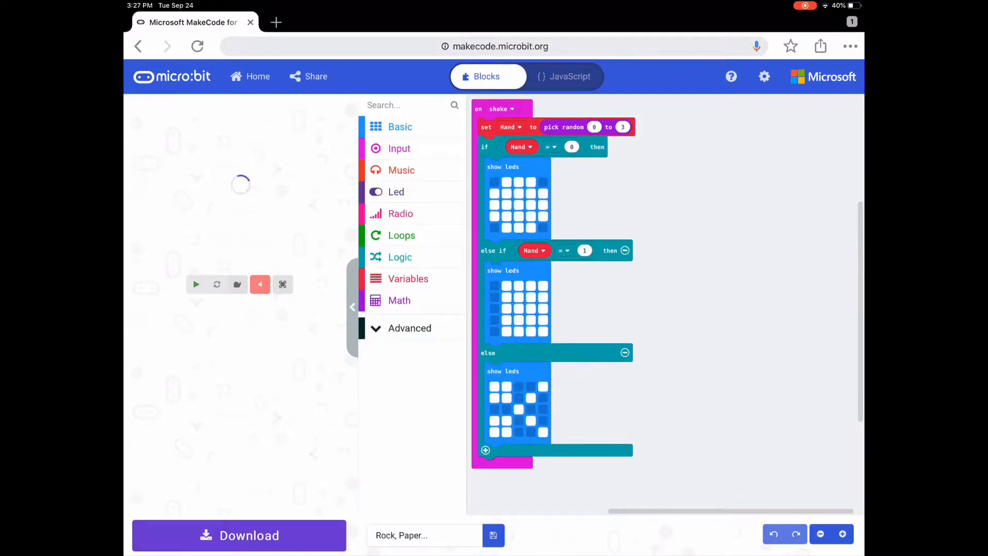
# - Build an 'on button A pressed' event holding 'change score by 1' and 'pause (ms) 100'
pyautogui.click(399, 149)
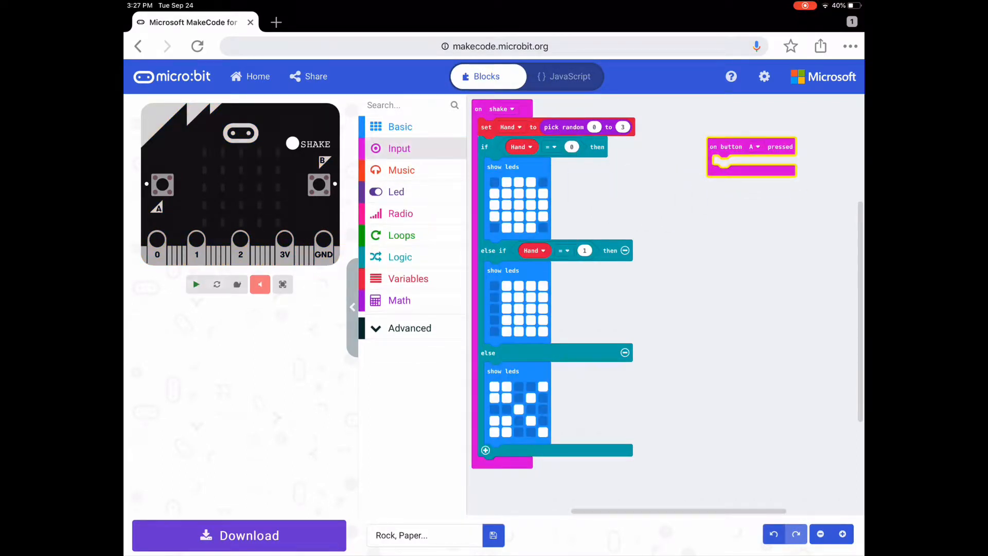
pyautogui.click(409, 328)
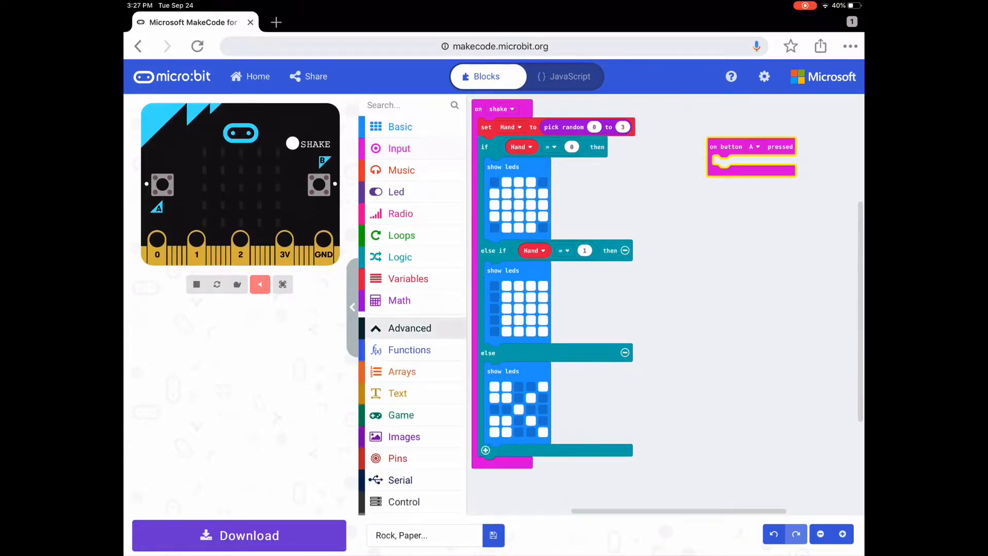
pyautogui.click(400, 415)
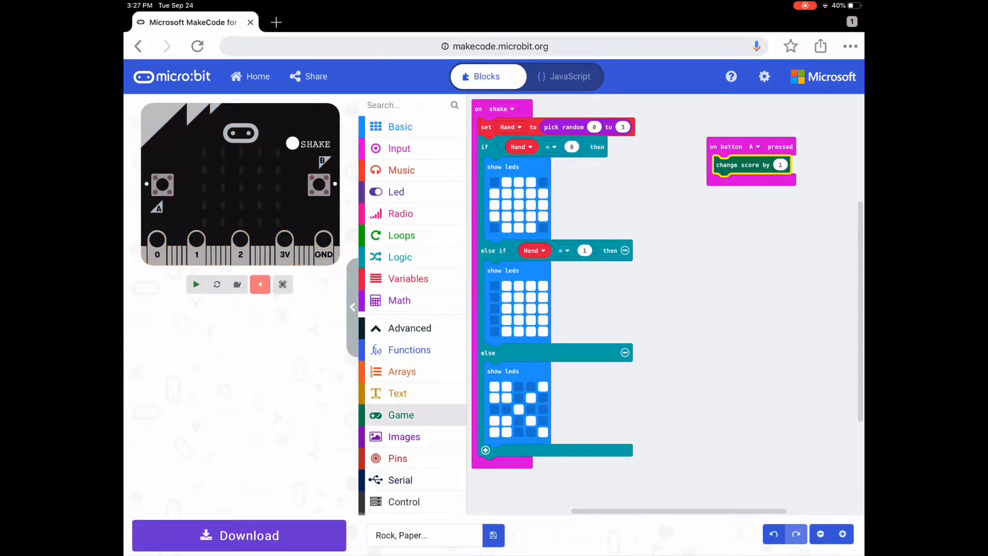
pyautogui.click(400, 125)
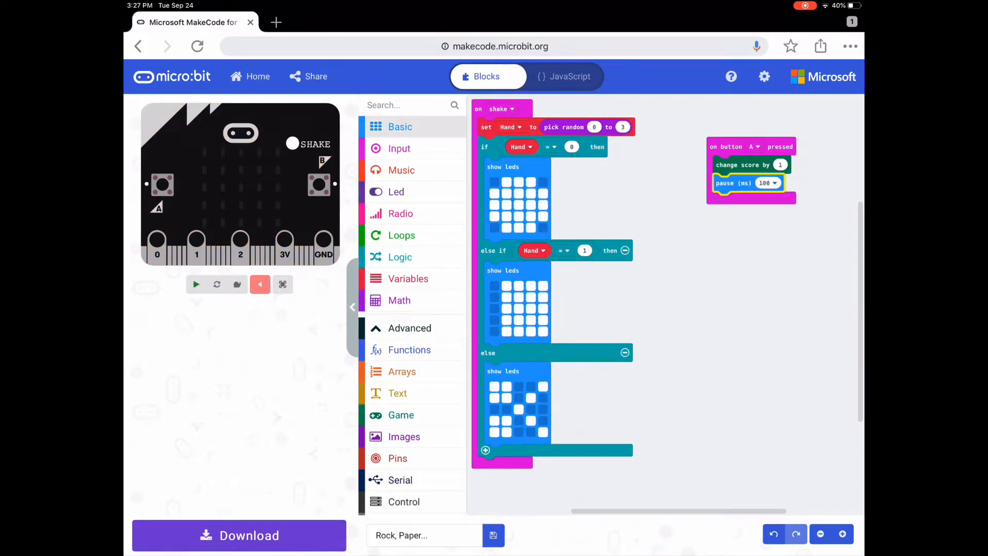
# - Show the string 'Wins:' after the pause, then add a 'show number' block below it
pyautogui.click(196, 284)
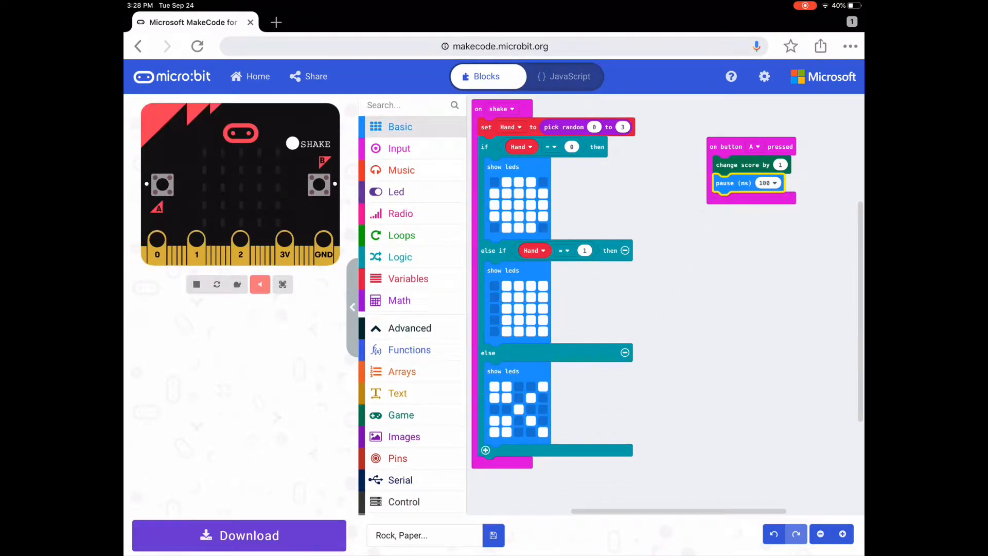
pyautogui.click(399, 125)
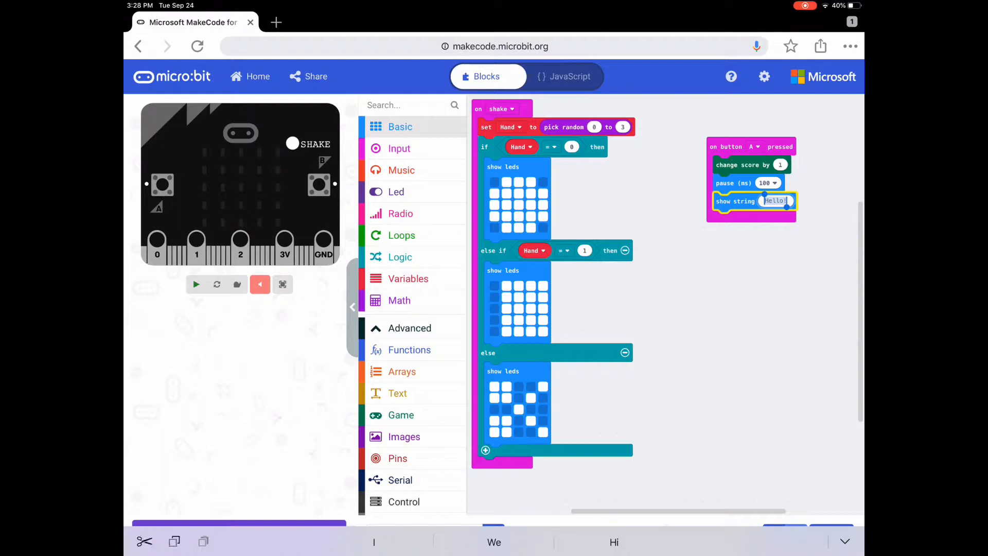
pyautogui.write('Wins:')
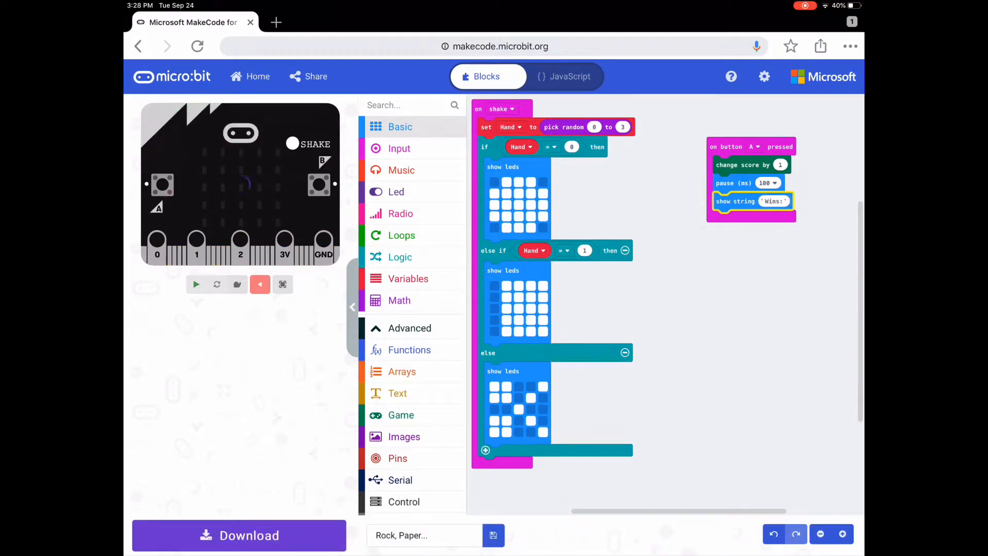
pyautogui.click(196, 284)
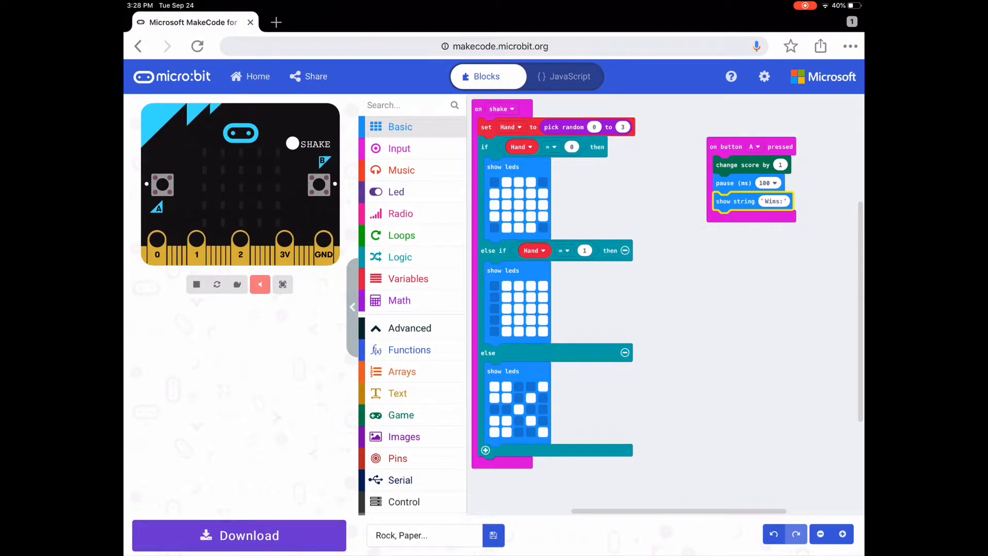
pyautogui.click(400, 126)
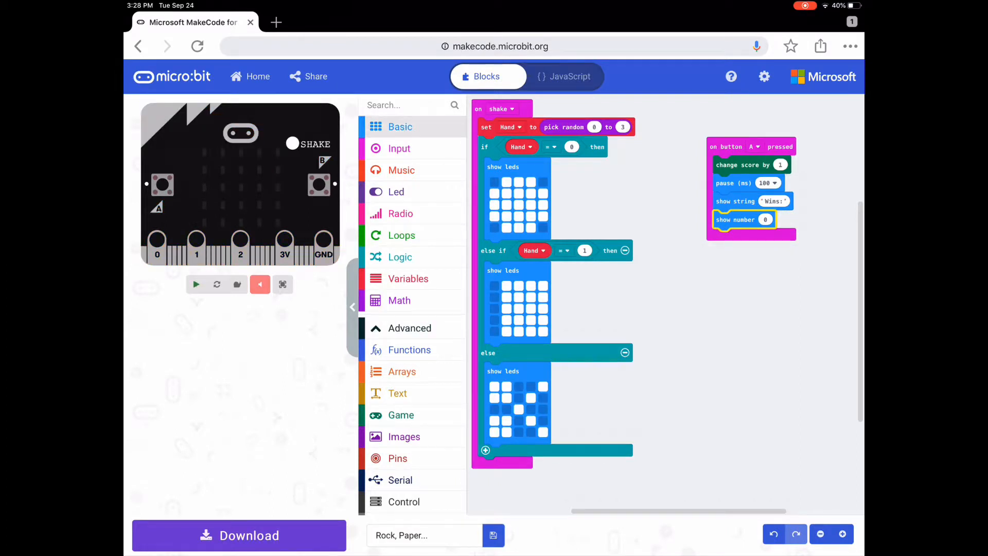
# - Put the Game 'score' reporter into show number and shake the simulator to test
pyautogui.click(400, 414)
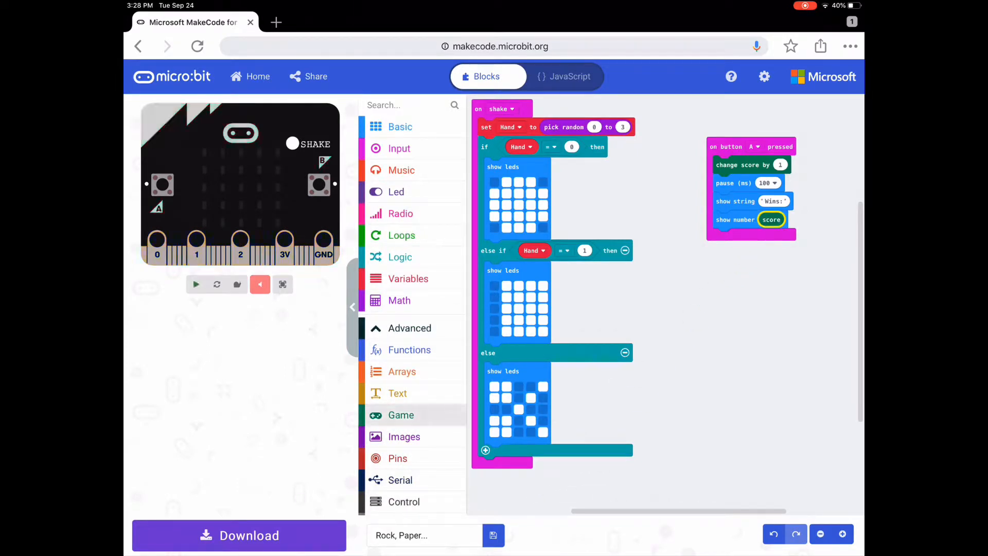
pyautogui.click(196, 284)
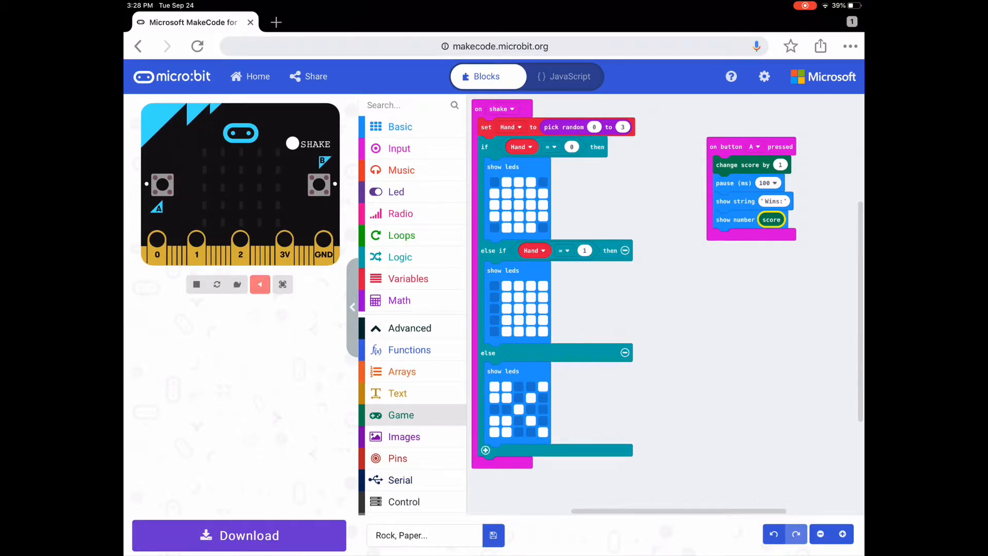
pyautogui.click(291, 144)
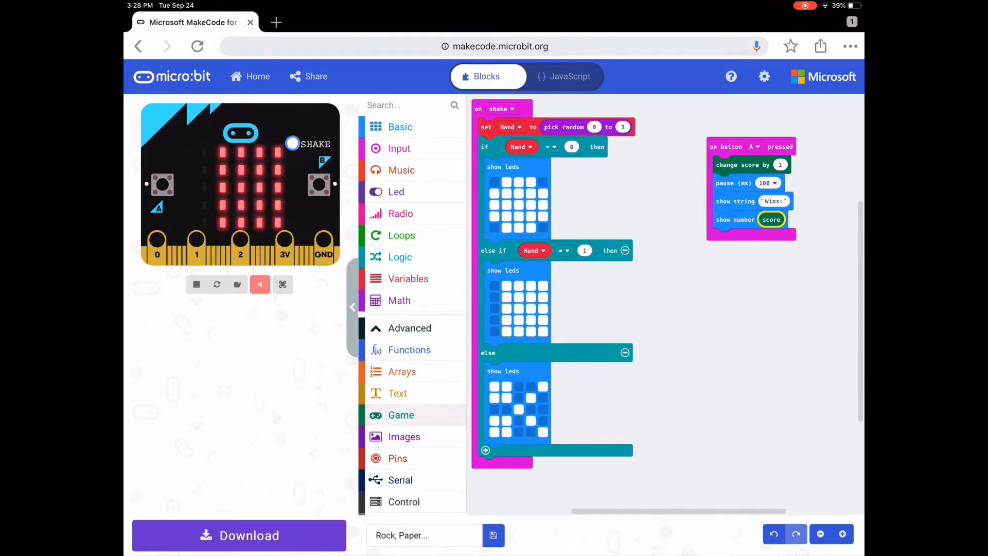